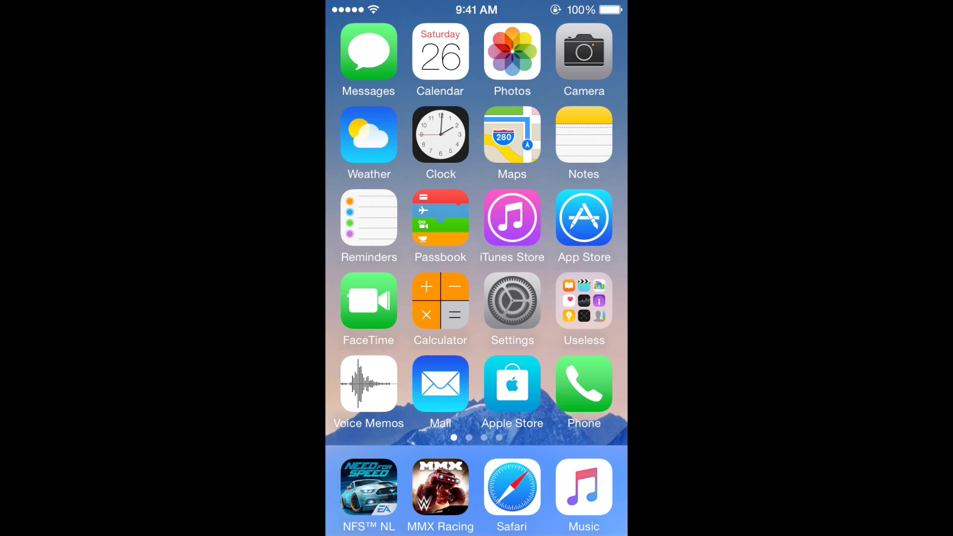
# - Bring up the Cydia quick menu with its power, respring and safe-mode options, then cancel it
pyautogui.hscroll(-3)
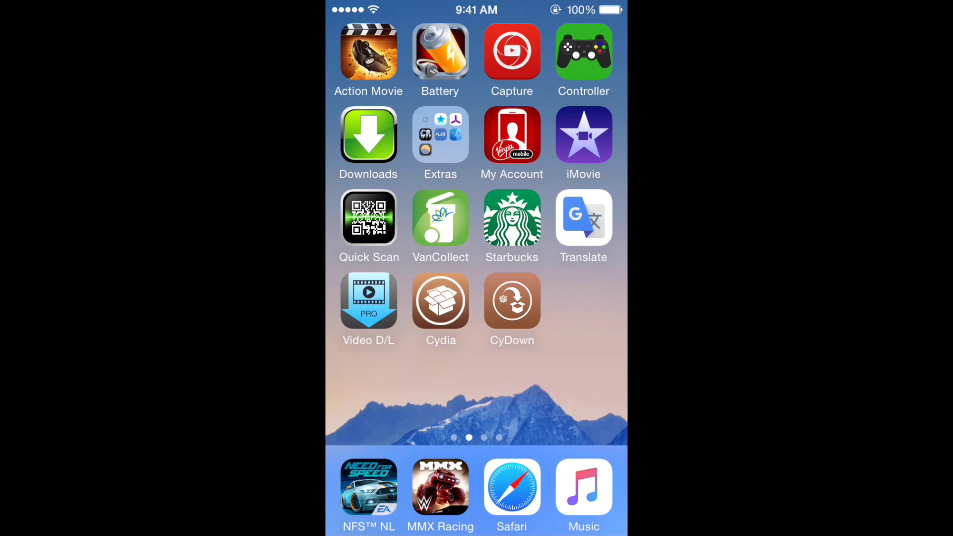
pyautogui.click(440, 298)
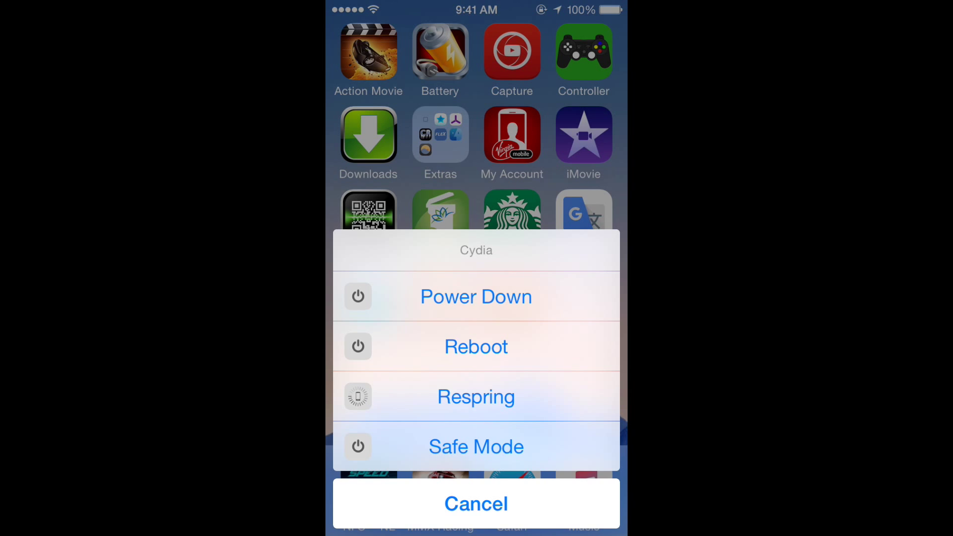
pyautogui.click(475, 504)
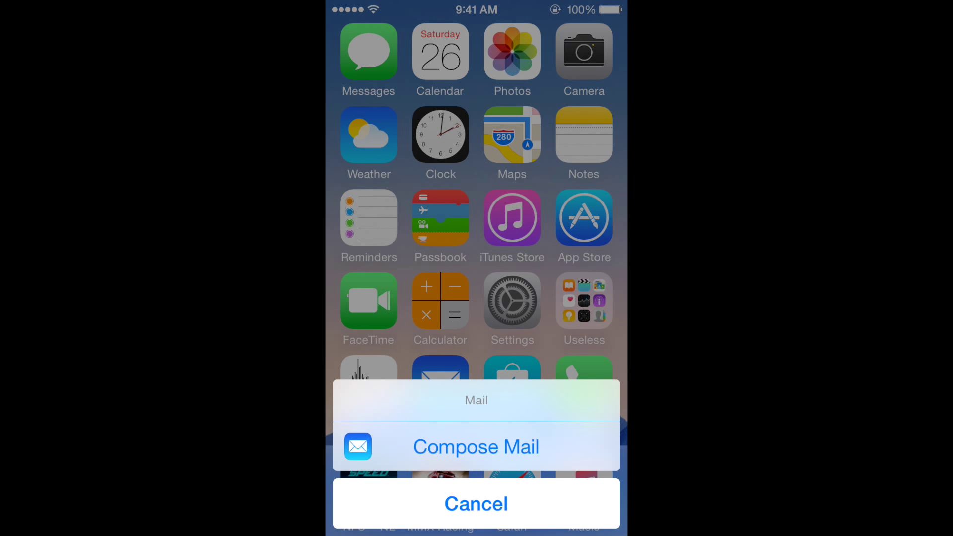
# - Dismiss the Mail quick menu and return to the second home screen page
pyautogui.click(476, 503)
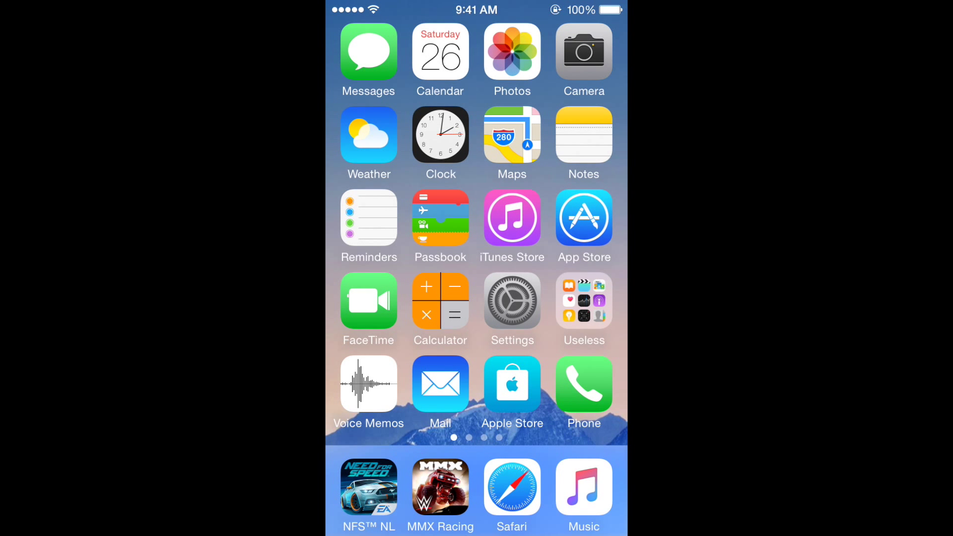
pyautogui.hscroll(-3)
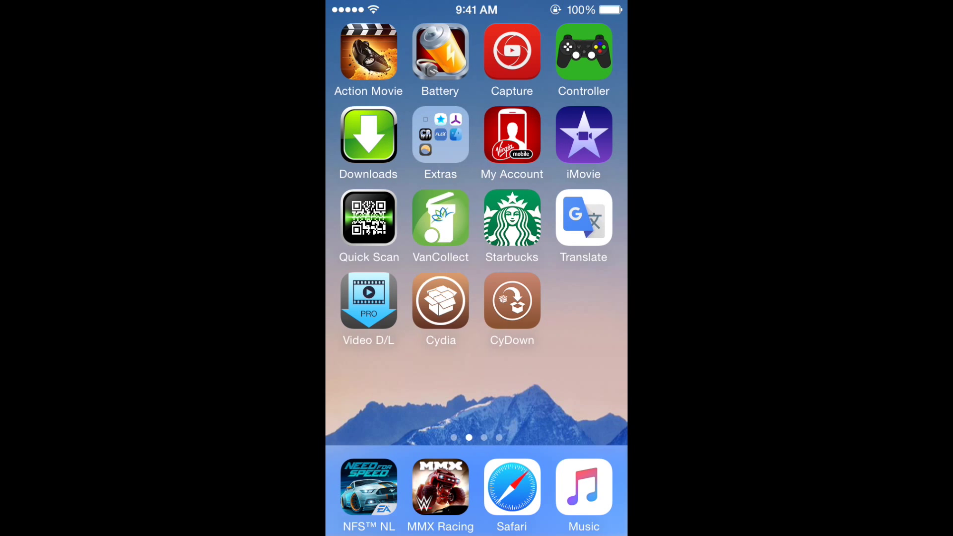
# - Launch Activator from the Extras folder and go to its custom Menus management
pyautogui.click(440, 135)
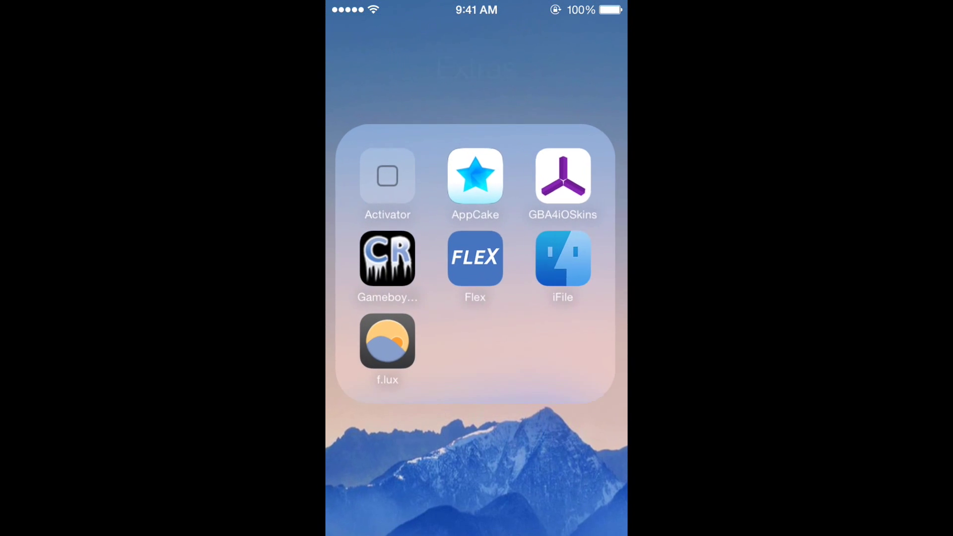
pyautogui.click(388, 176)
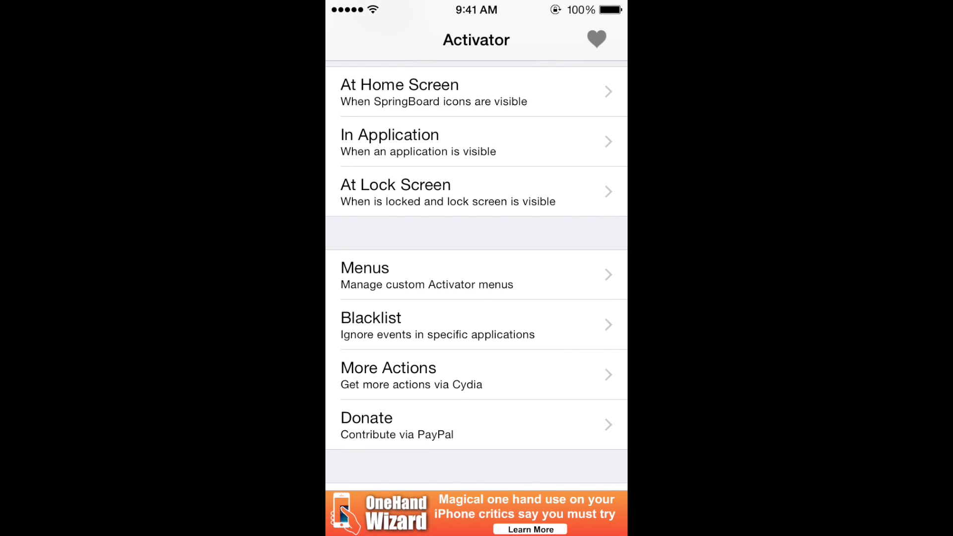
pyautogui.click(475, 275)
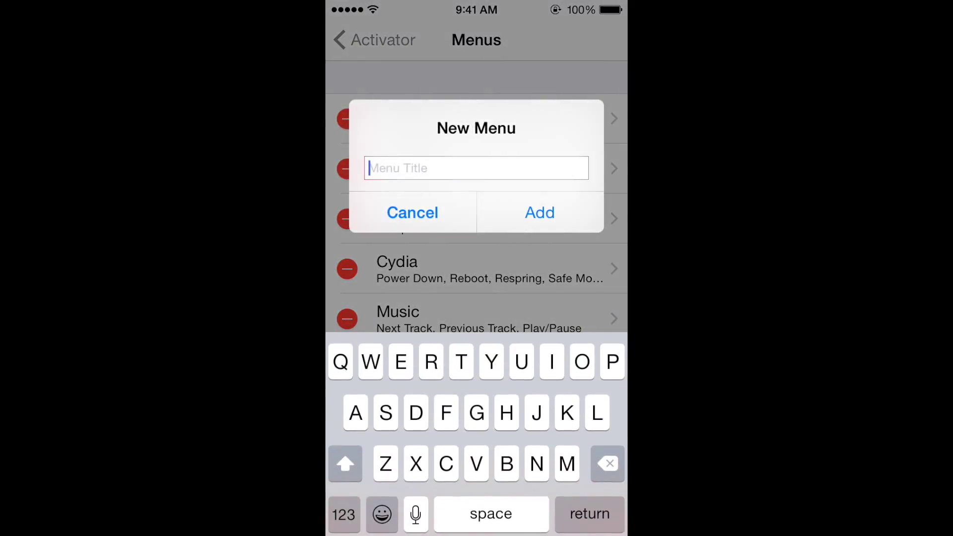
# - Add a new custom menu titled 'Settings'
pyautogui.write('Se')
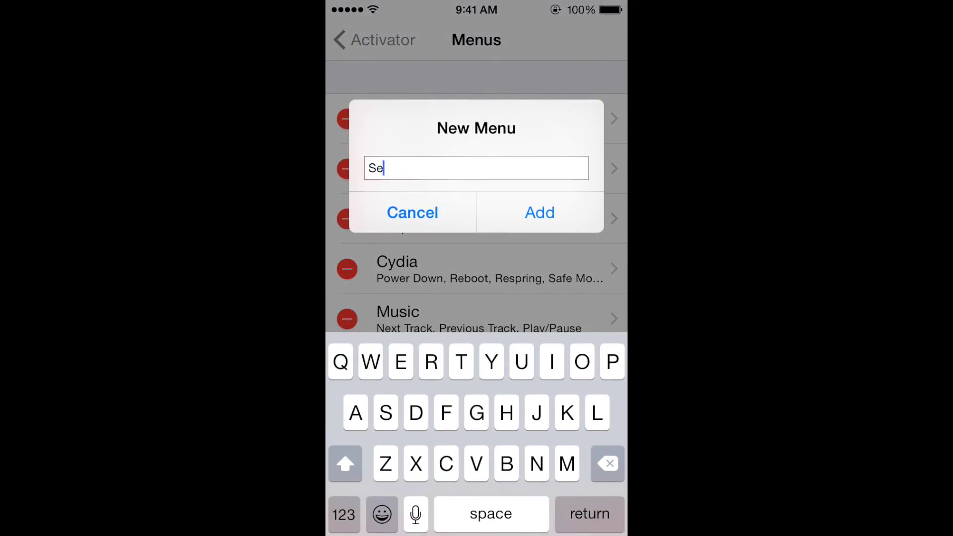
pyautogui.write('ttingd')
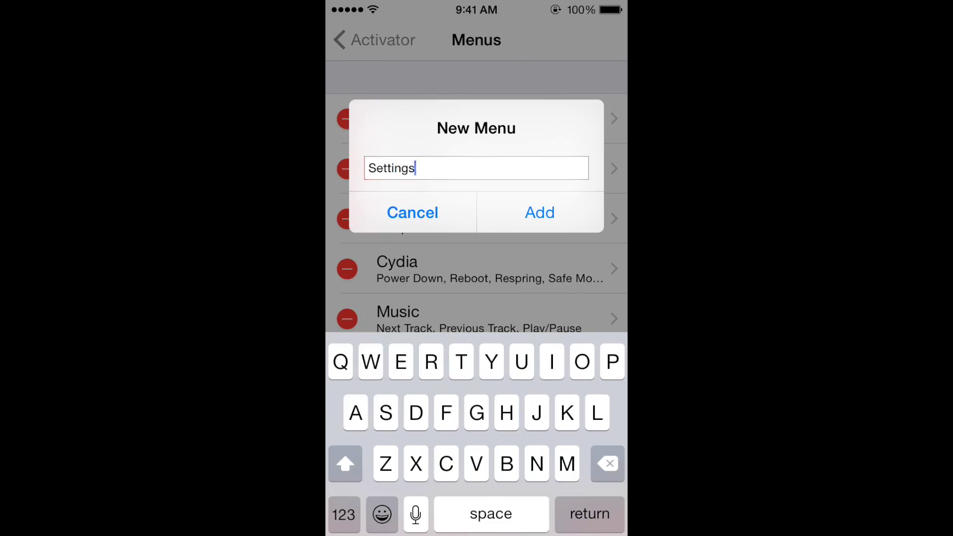
pyautogui.click(538, 212)
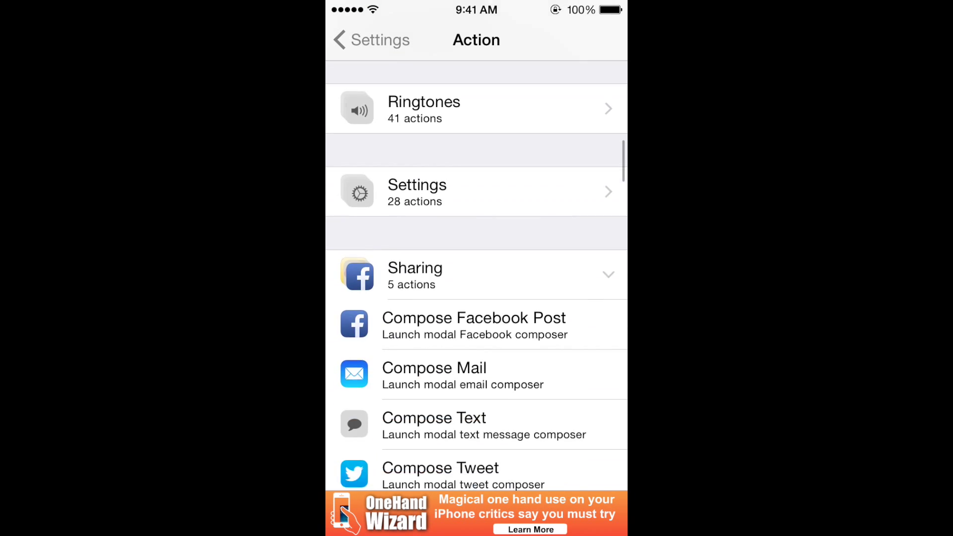
# - Add the Airplane Mode, Bluetooth, Cellular Data, Hotspot and Wi-Fi switches to the Settings menu
pyautogui.scroll(-3)
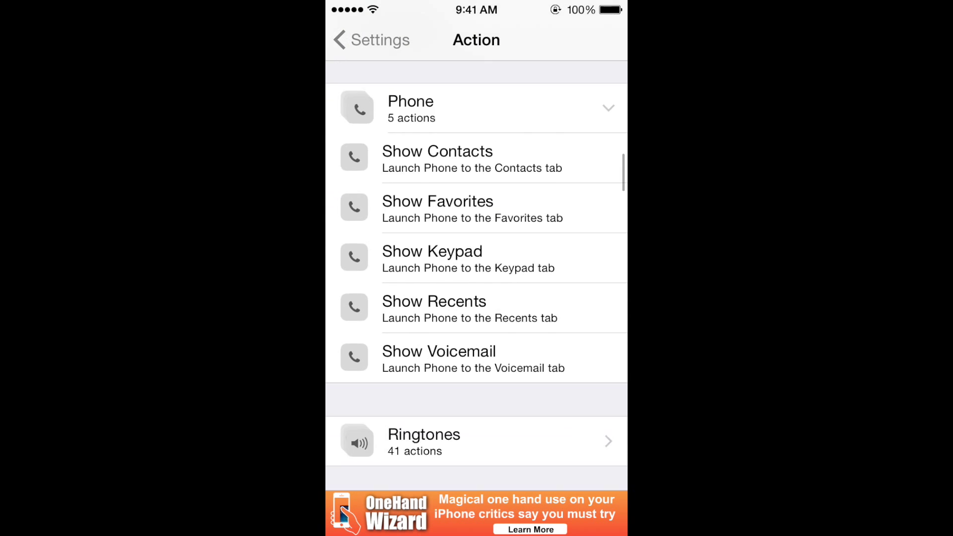
pyautogui.scroll(-3)
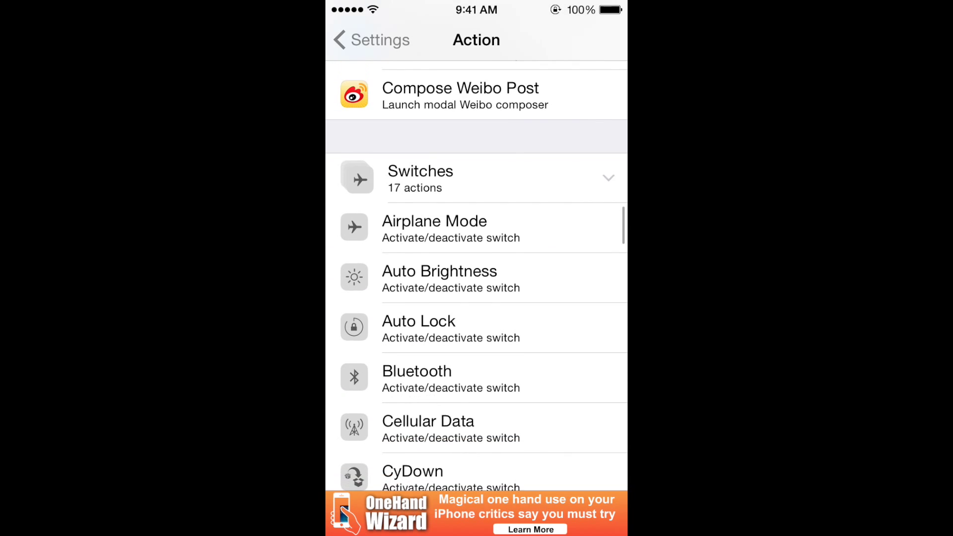
pyautogui.scroll(-3)
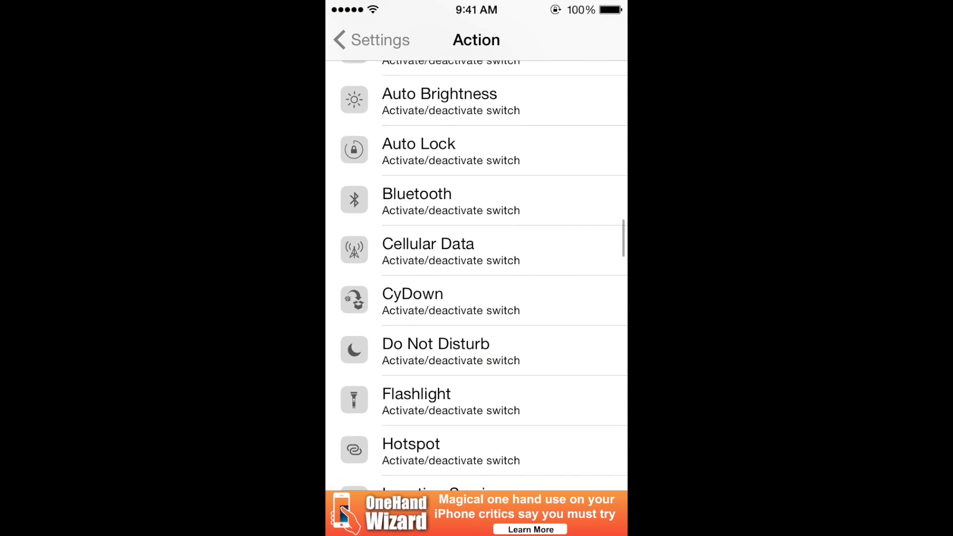
pyautogui.scroll(3)
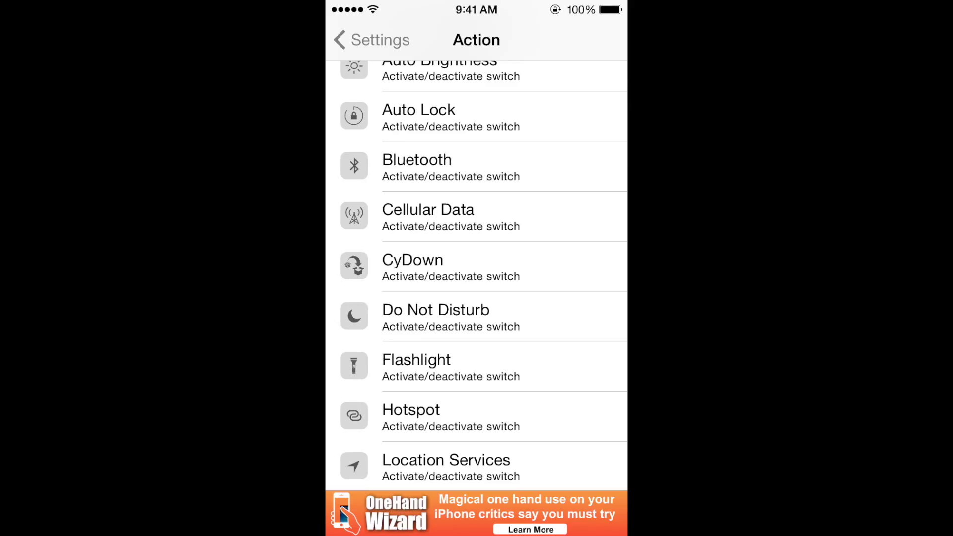
pyautogui.click(477, 167)
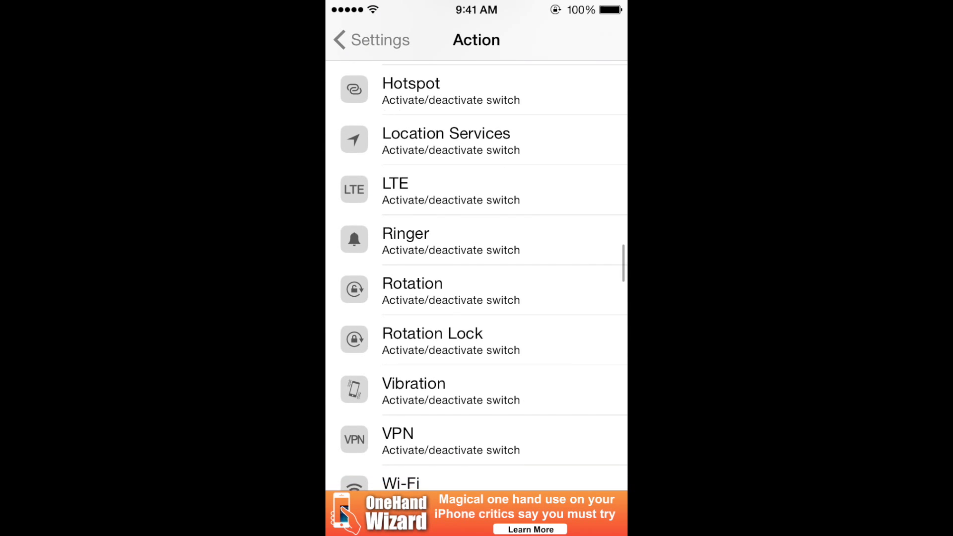
pyautogui.click(365, 39)
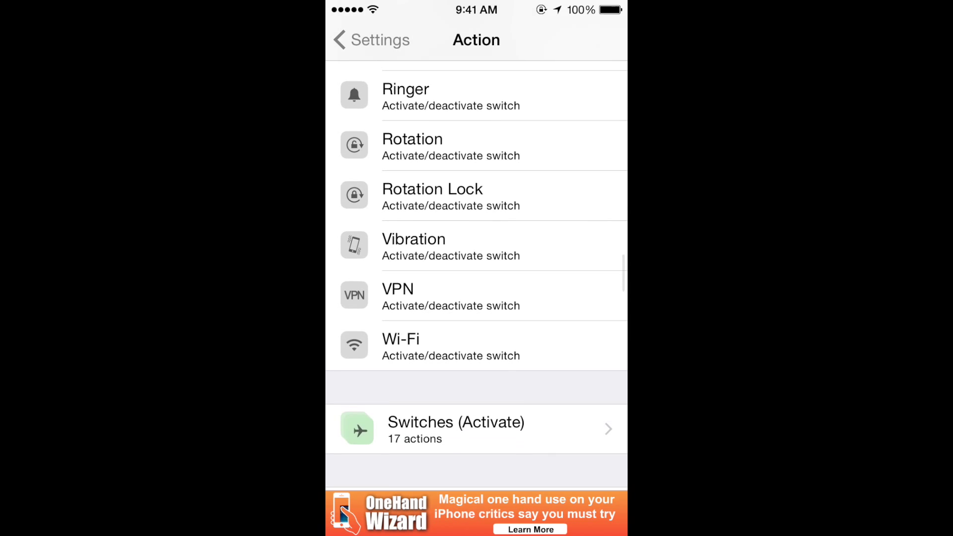
pyautogui.click(476, 346)
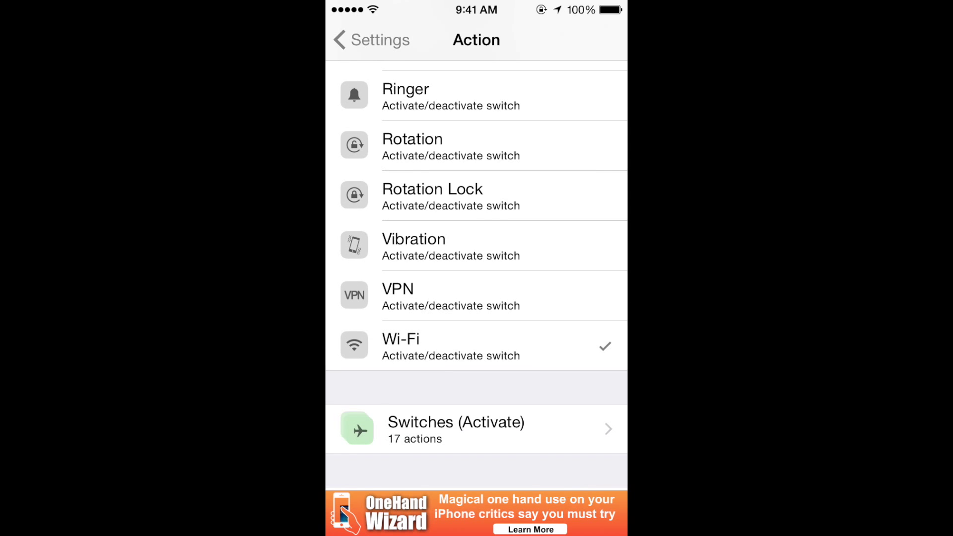
pyautogui.click(370, 39)
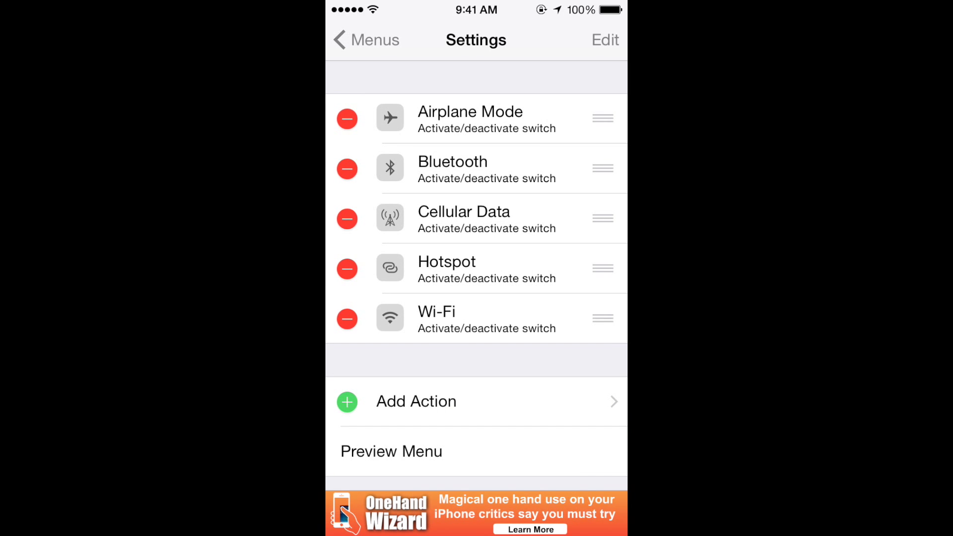
# - Preview the Settings menu's five toggles, cancel it and back out to Activator's main page
pyautogui.scroll(3)
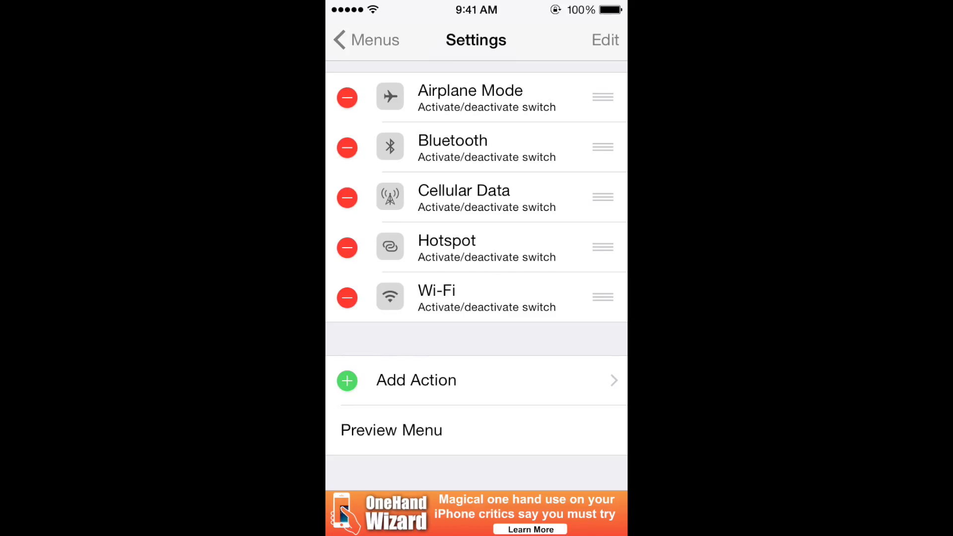
pyautogui.click(391, 430)
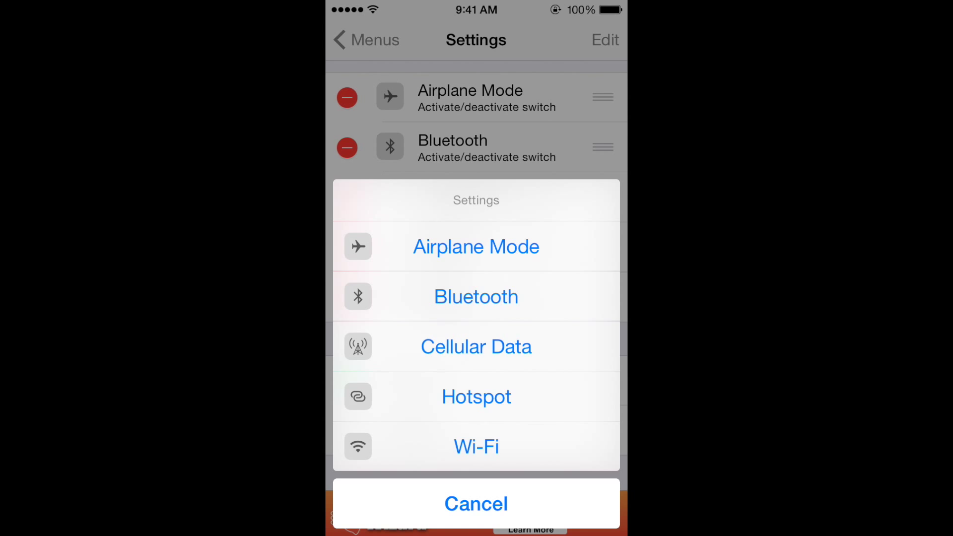
pyautogui.click(476, 503)
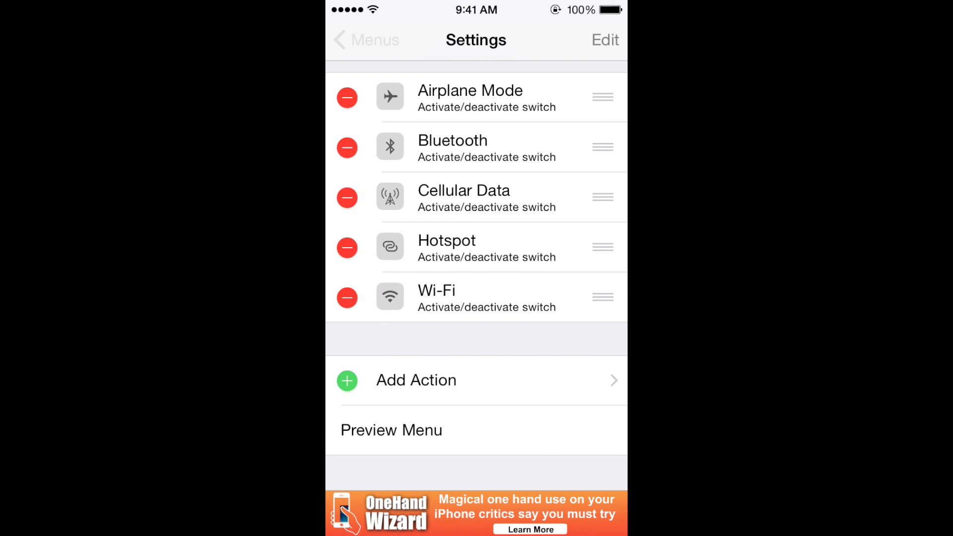
pyautogui.click(365, 40)
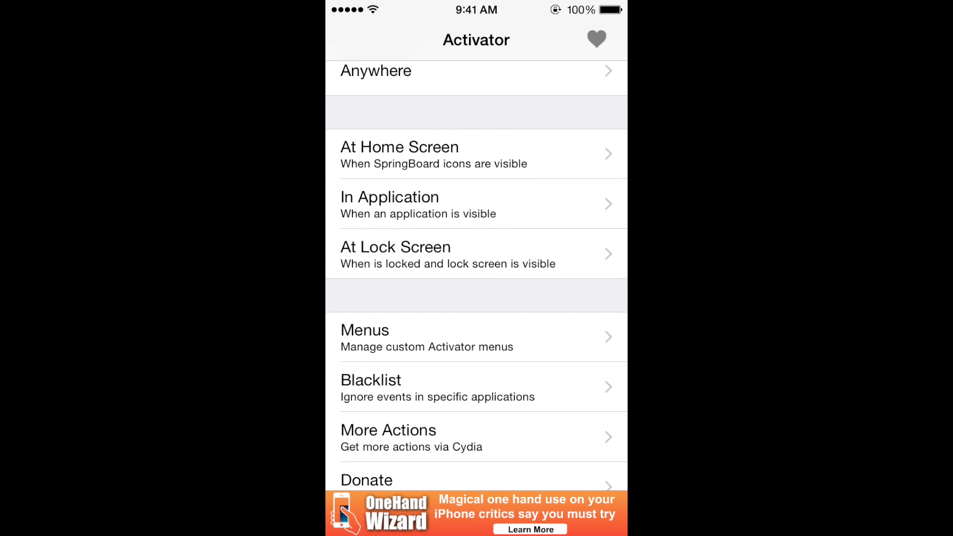
# - Go into the Anywhere events and expand the additional SpringBoard events
pyautogui.scroll(-3)
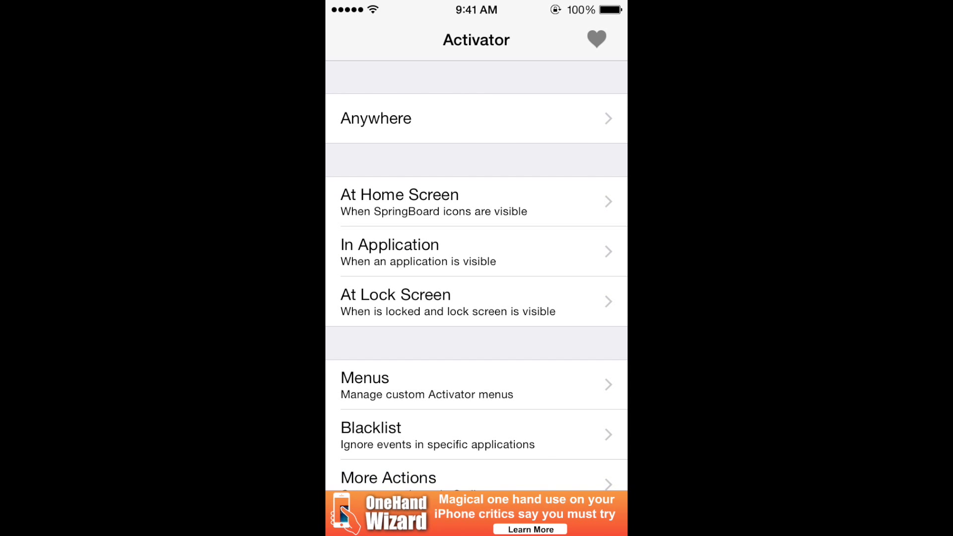
pyautogui.click(476, 118)
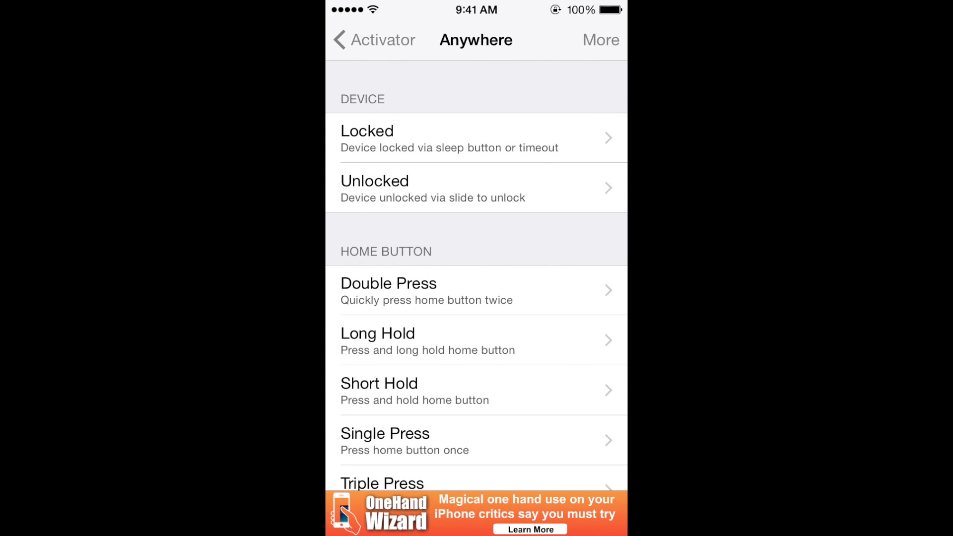
pyautogui.click(600, 40)
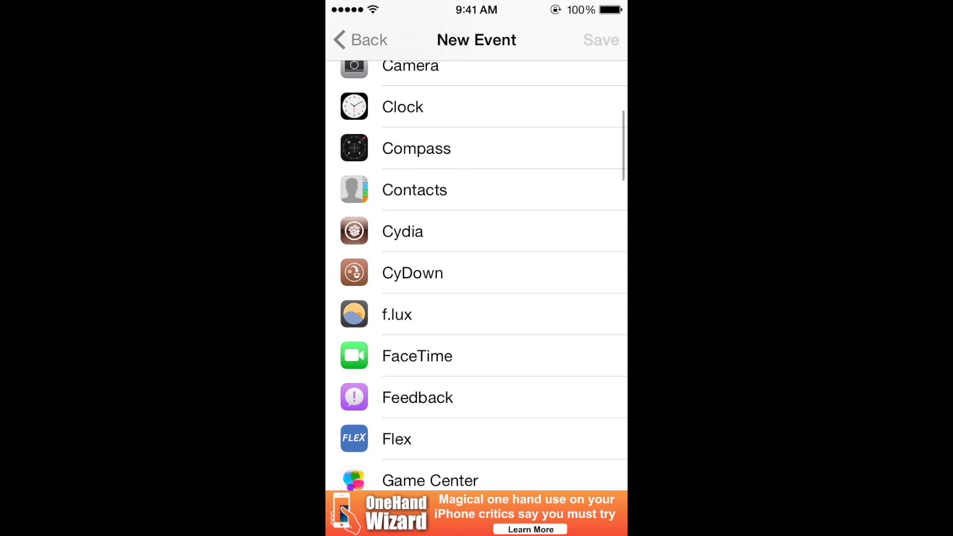
pyautogui.scroll(-3)
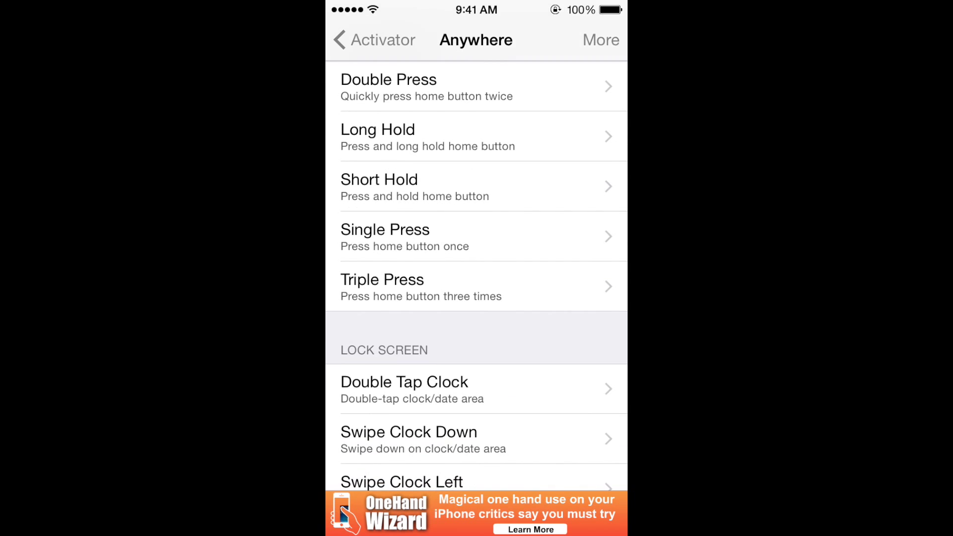
pyautogui.scroll(-3)
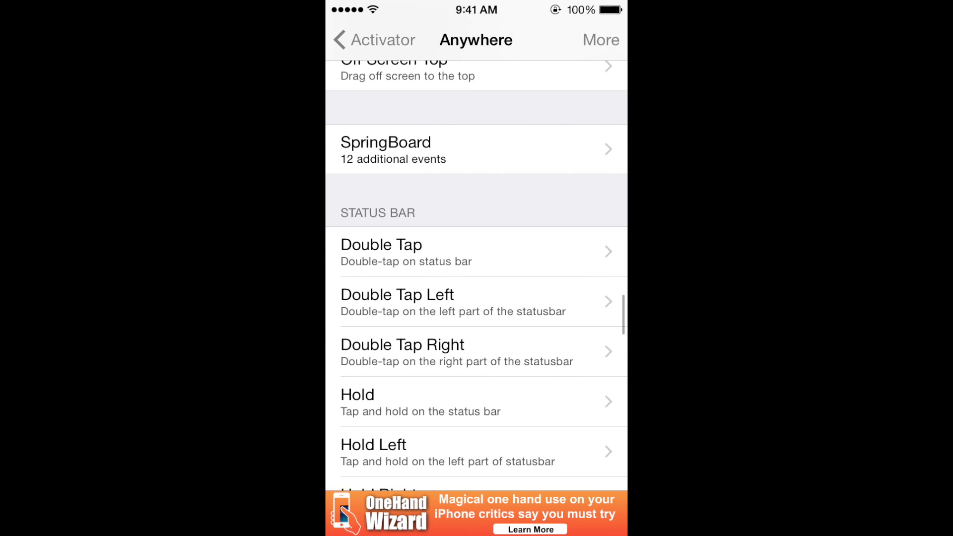
pyautogui.click(476, 149)
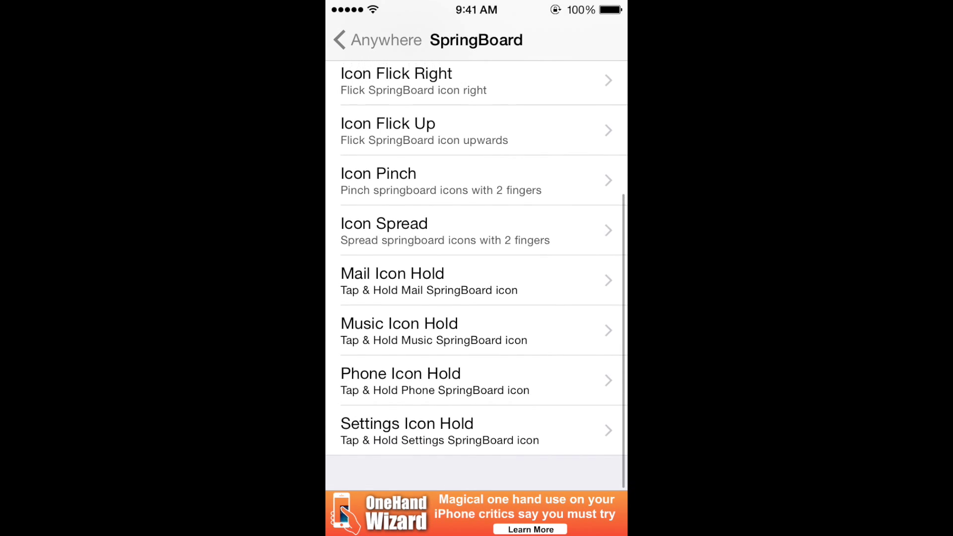
# - Assign the custom Settings menu as the action for the Settings Icon Hold event
pyautogui.click(476, 430)
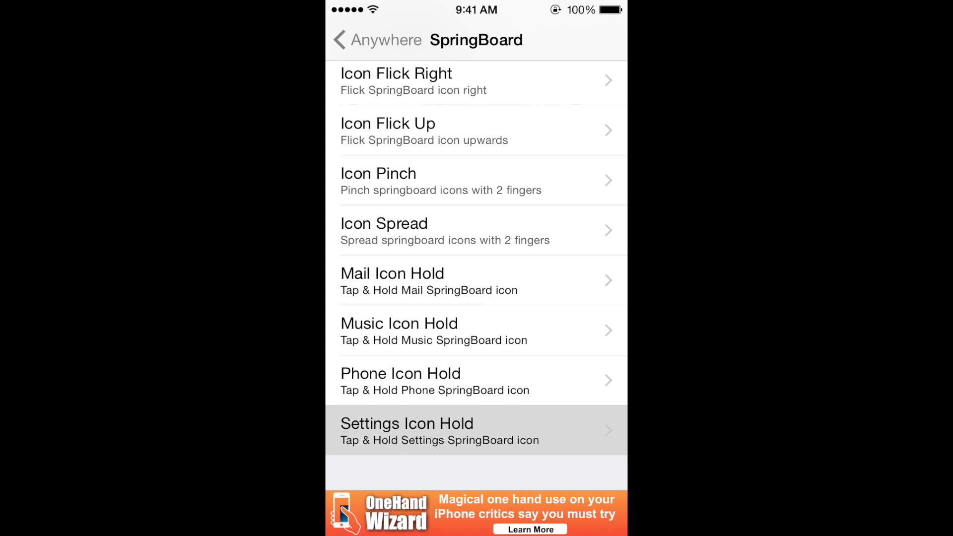
pyautogui.click(475, 430)
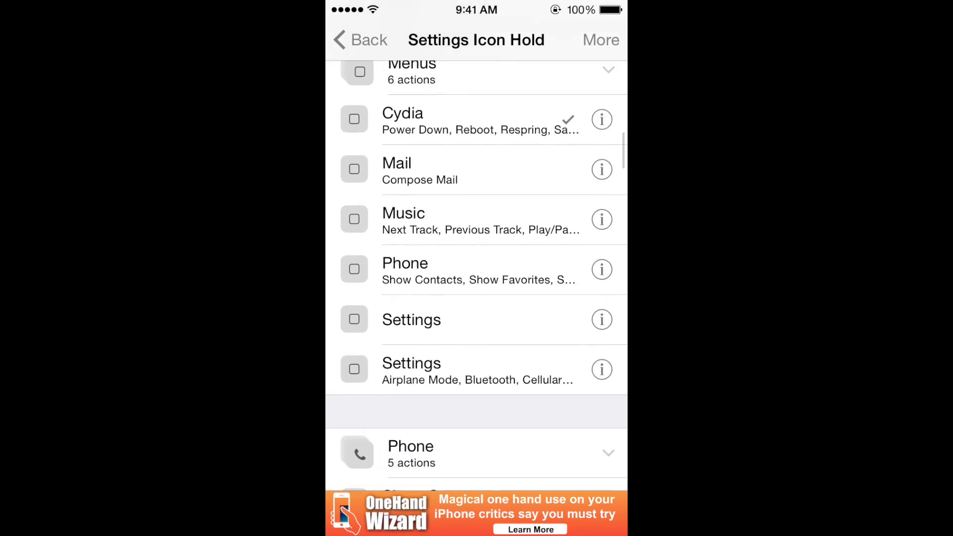
pyautogui.click(474, 369)
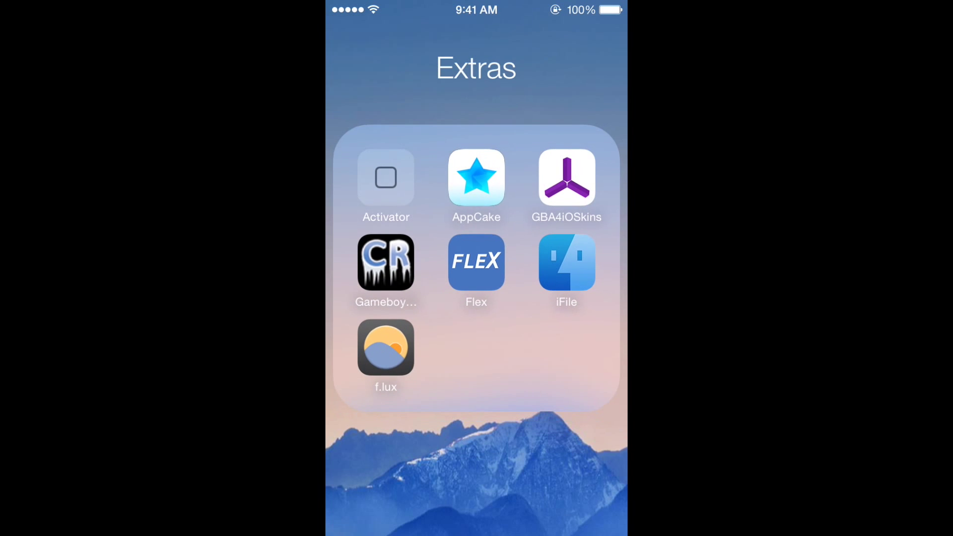
# - Hold the Settings icon to confirm the five-toggle menu appears, then cancel it
pyautogui.click(476, 455)
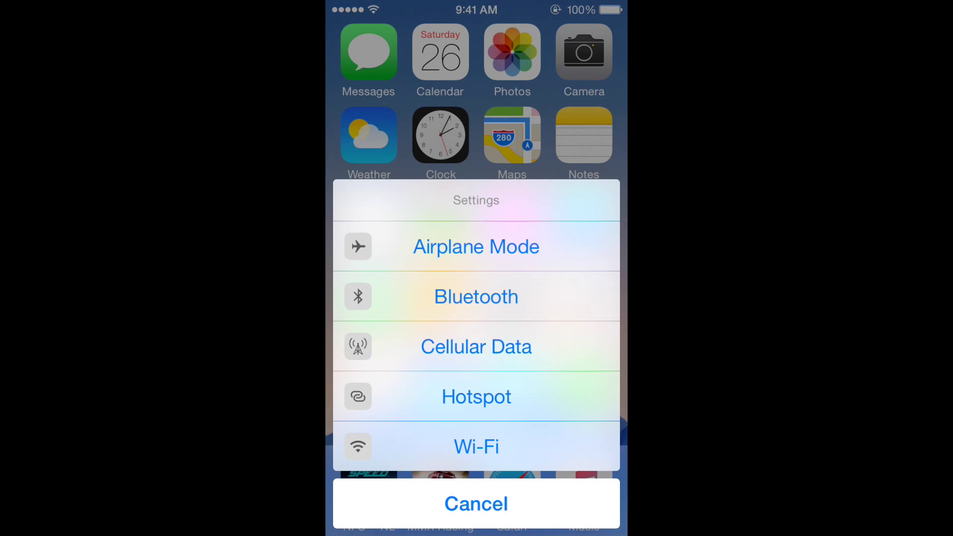
pyautogui.click(476, 504)
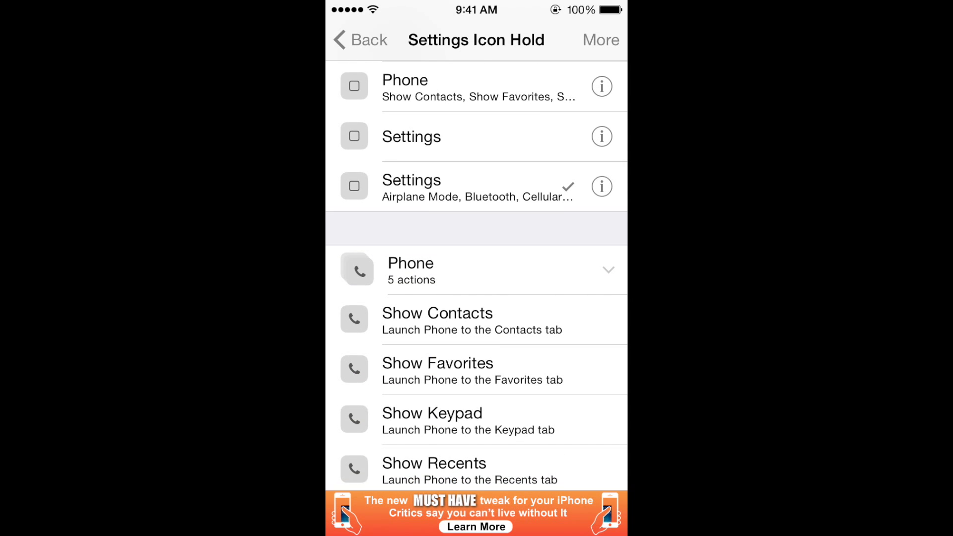
# - Reopen the Settings menu in Activator and move Wi-Fi up to second place after Airplane Mode
pyautogui.click(359, 39)
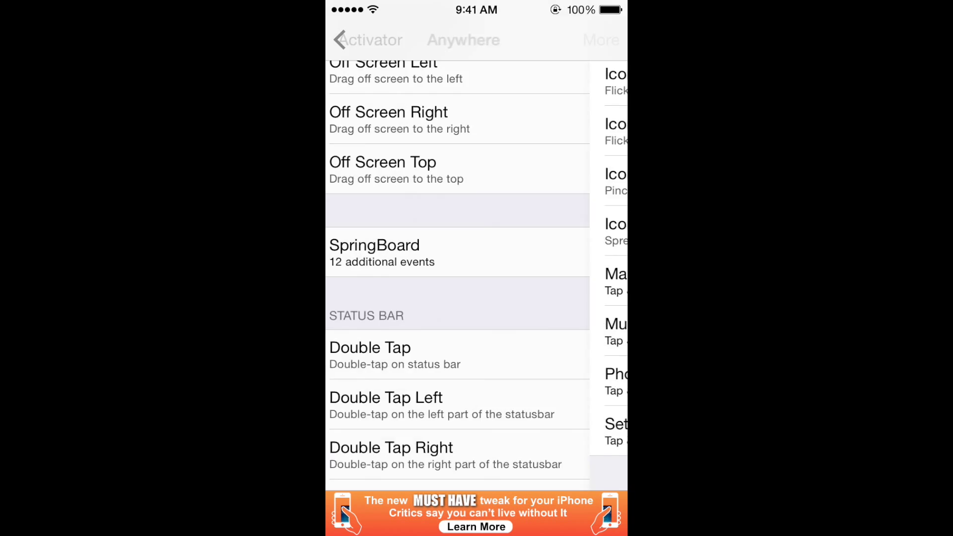
pyautogui.click(364, 40)
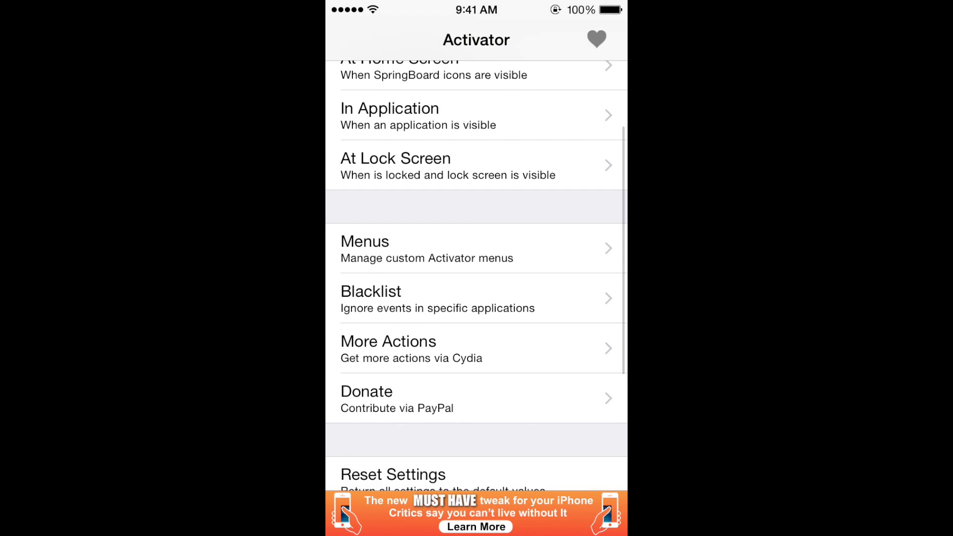
pyautogui.click(475, 248)
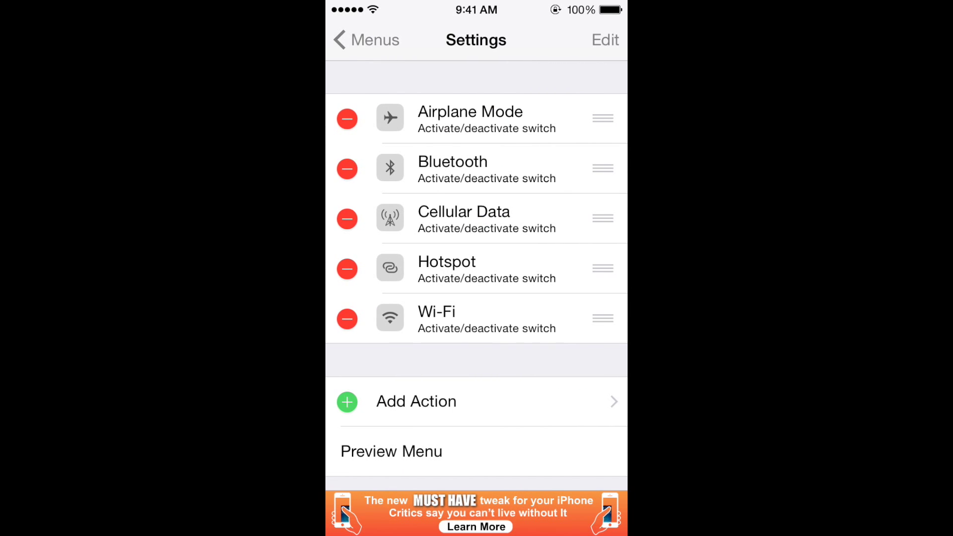
pyautogui.click(475, 318)
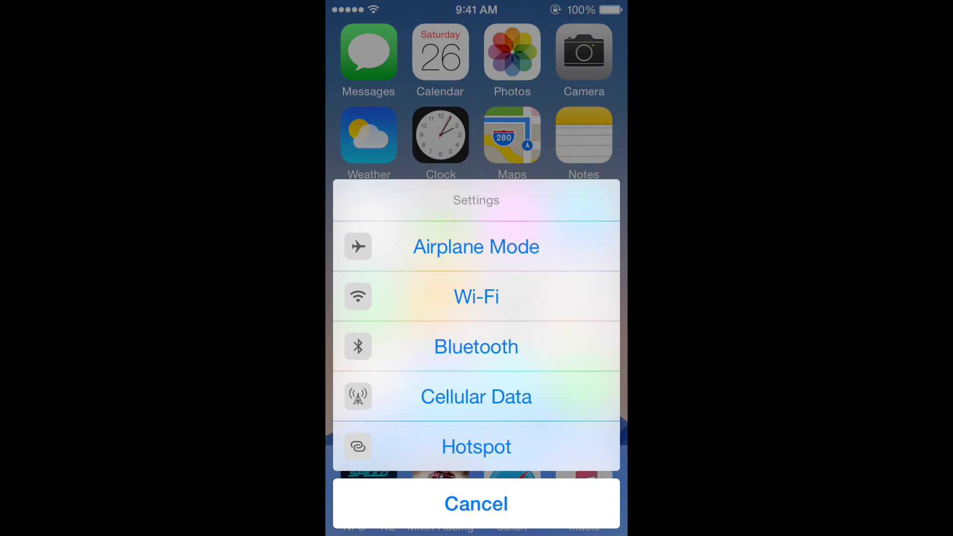
# - Hold the Settings icon twice to verify Wi-Fi now lists second, cancelling the menu each time
pyautogui.click(476, 503)
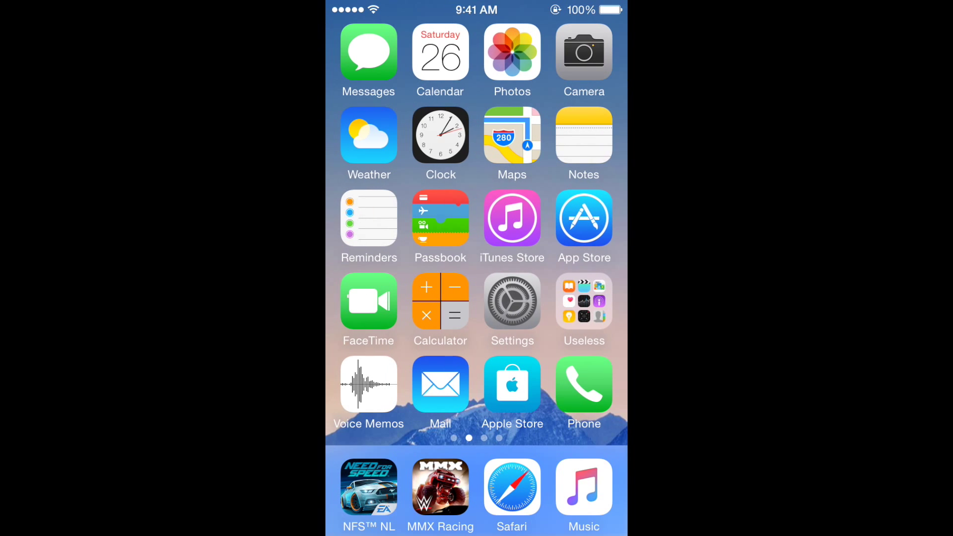
pyautogui.click(511, 300)
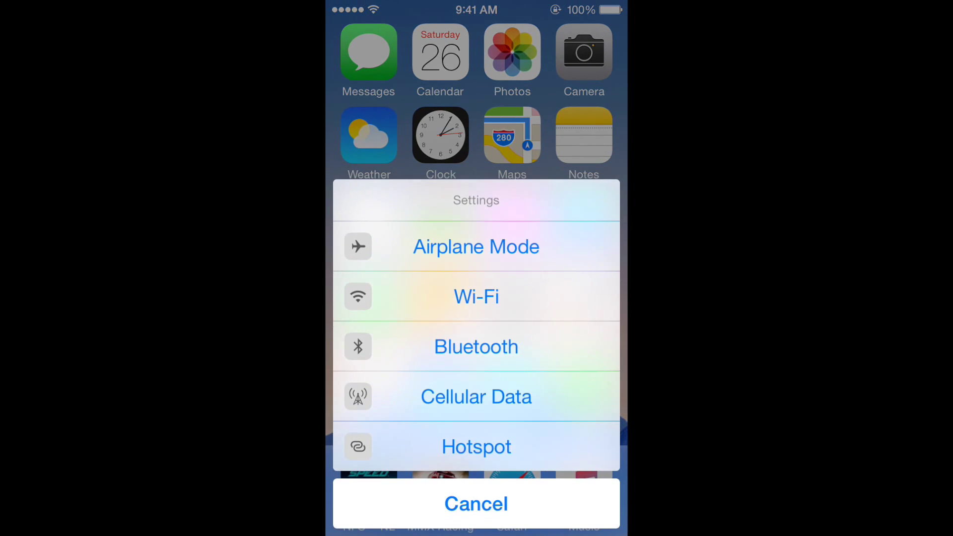
pyautogui.click(475, 503)
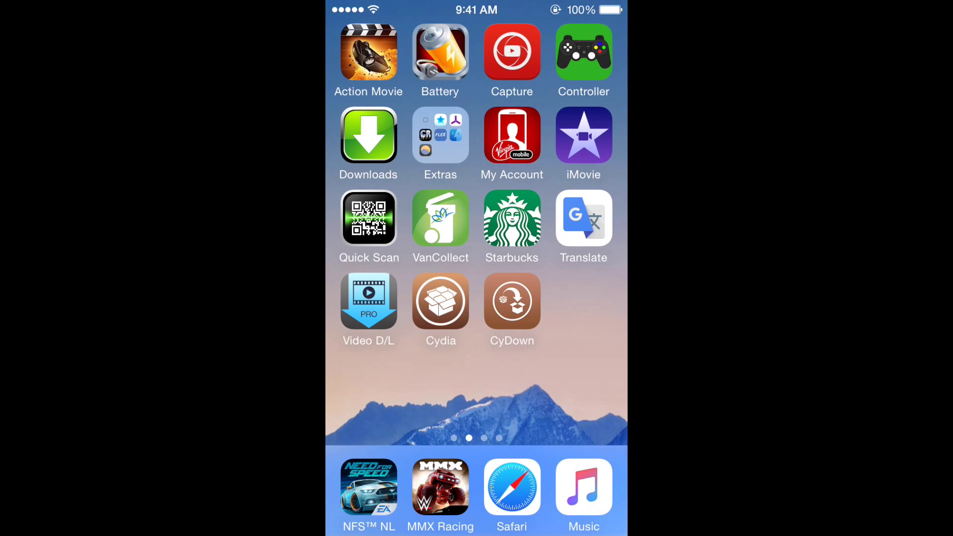